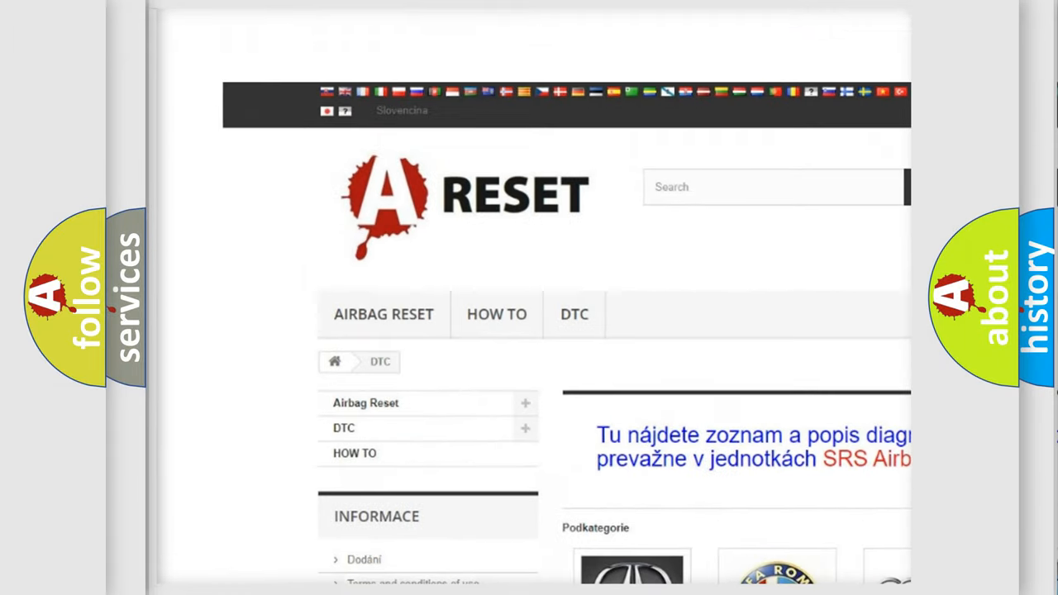
Step: Open the Alfa Romeo DTC code list from the makes catalogue and browse through its codes
scroll(down, 3)
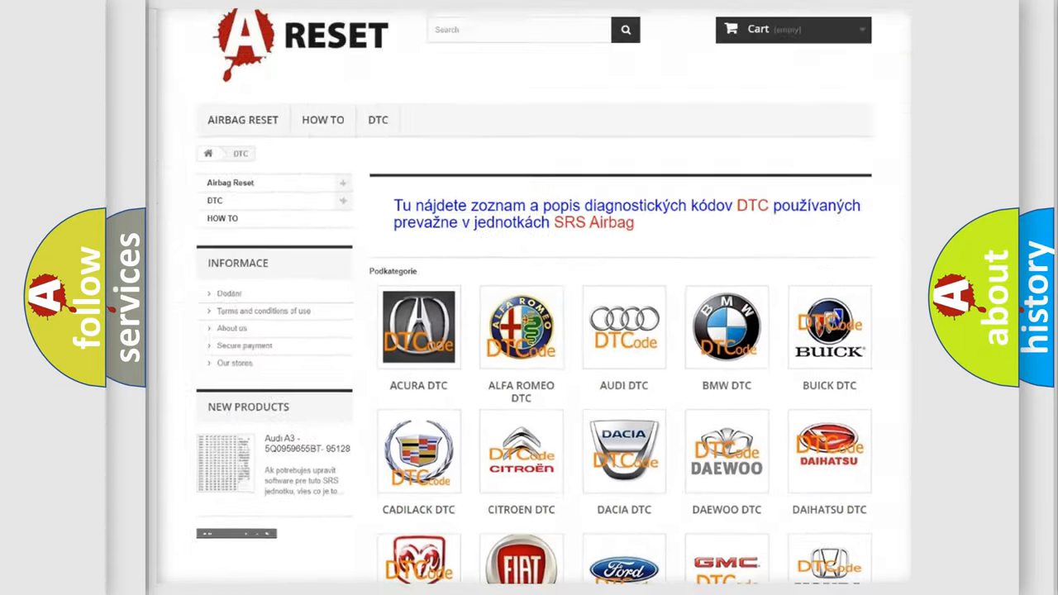
scroll(up, 3)
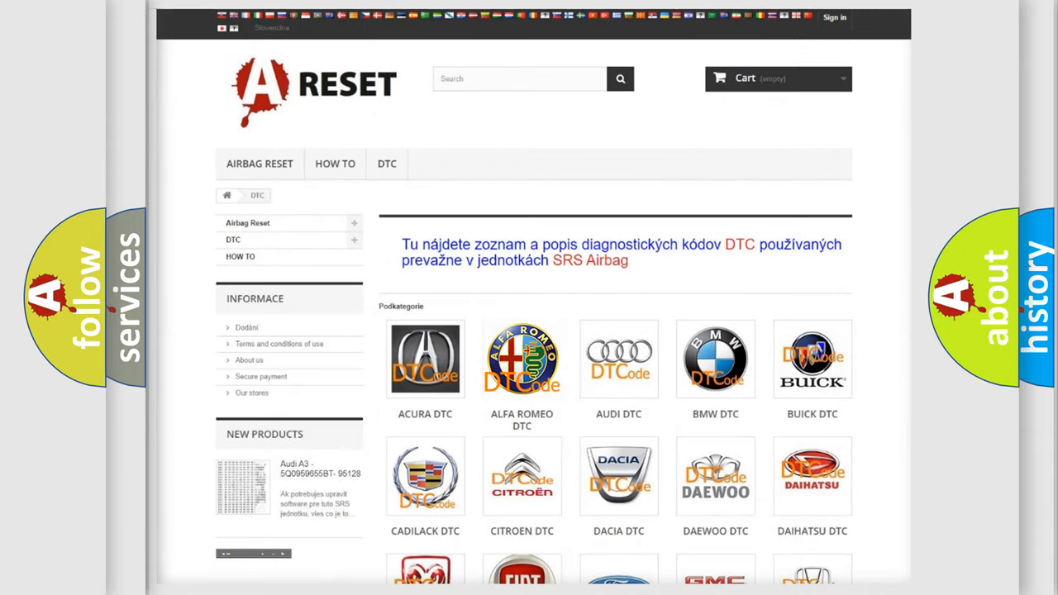
click(522, 359)
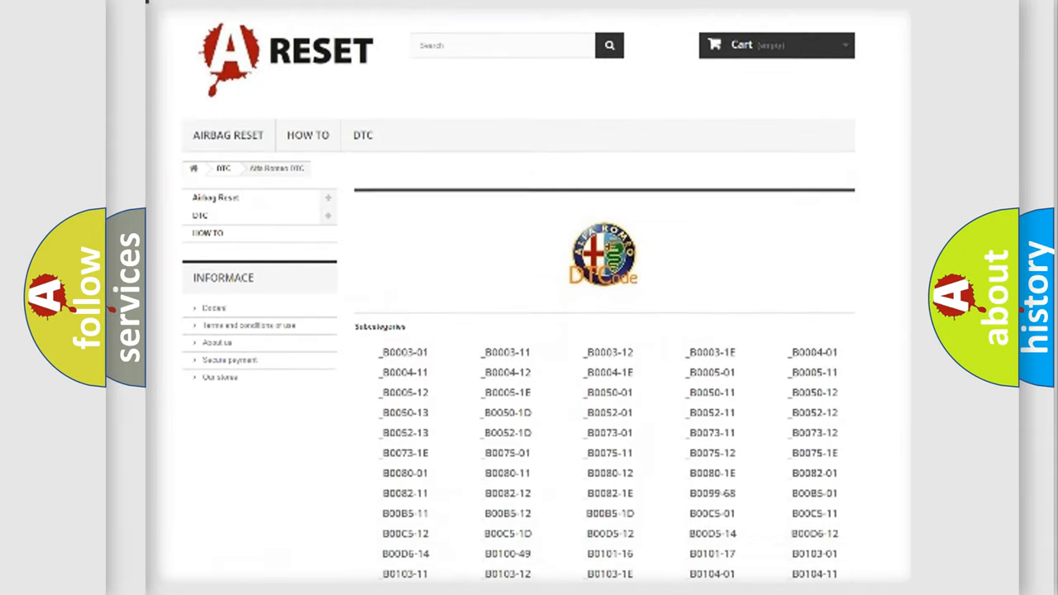
scroll(down, 3)
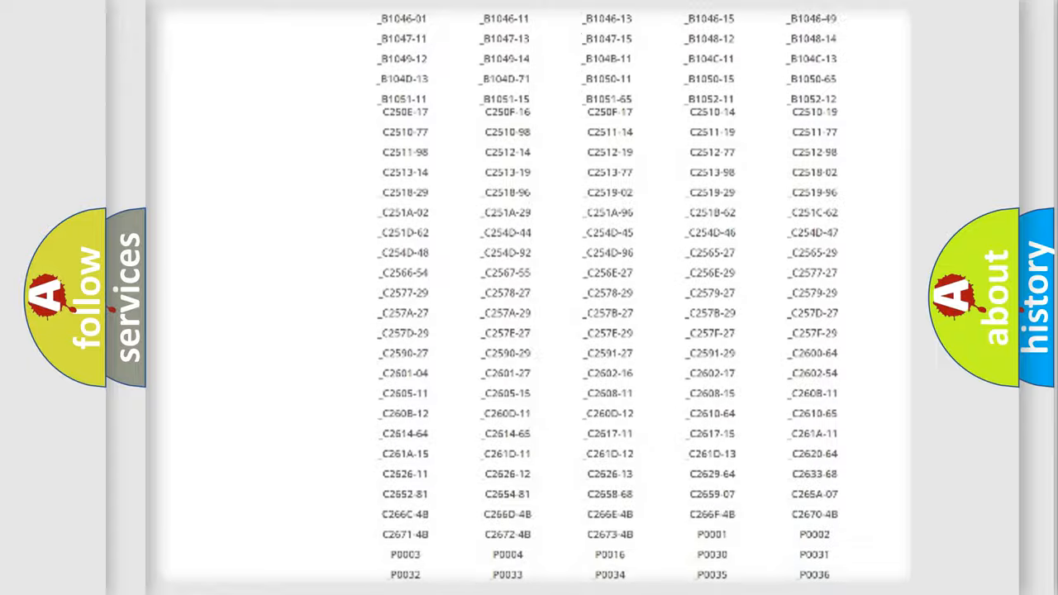
scroll(up, 3)
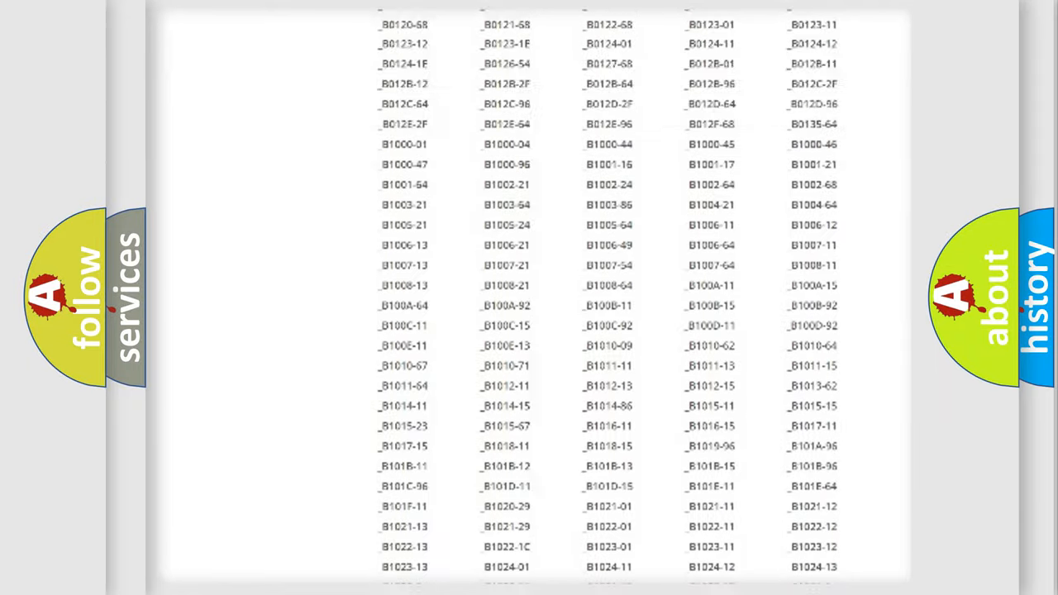
scroll(up, 3)
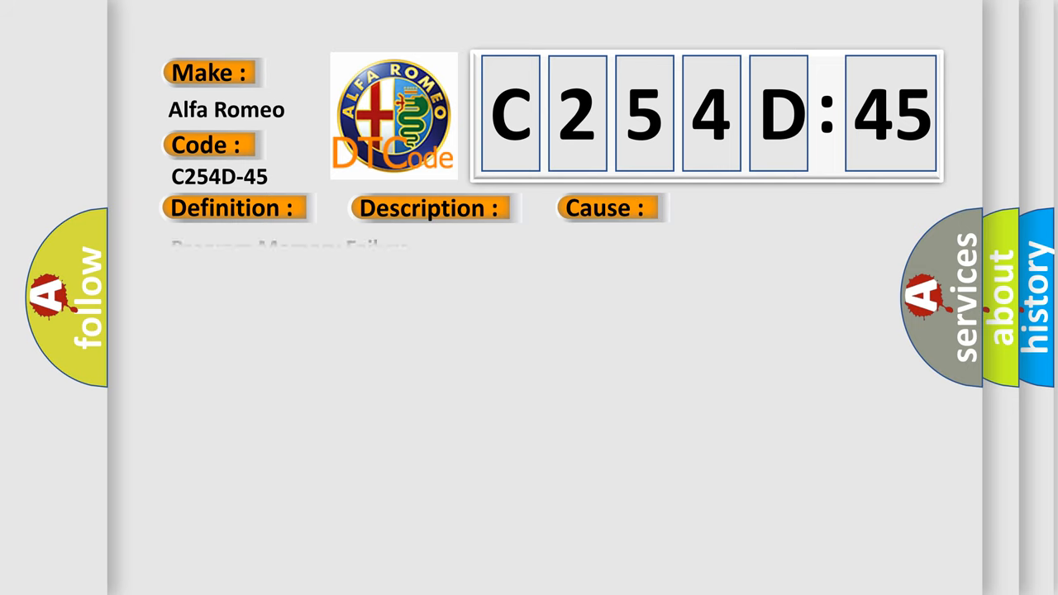
Step: Reveal the C254D-45 definition: Program Memory Failure in embedded FLASH memory
click(231, 208)
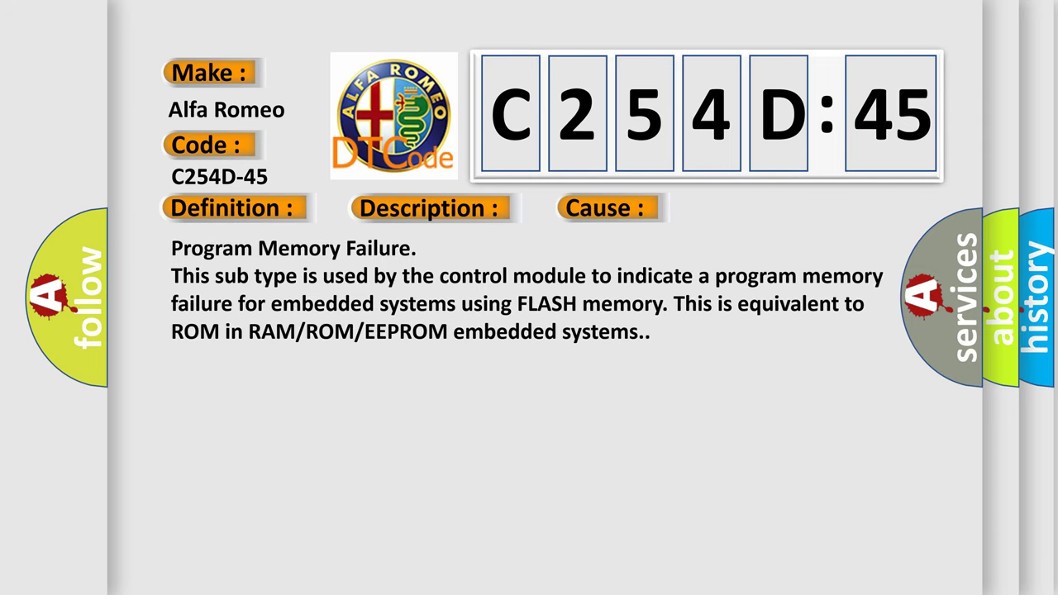